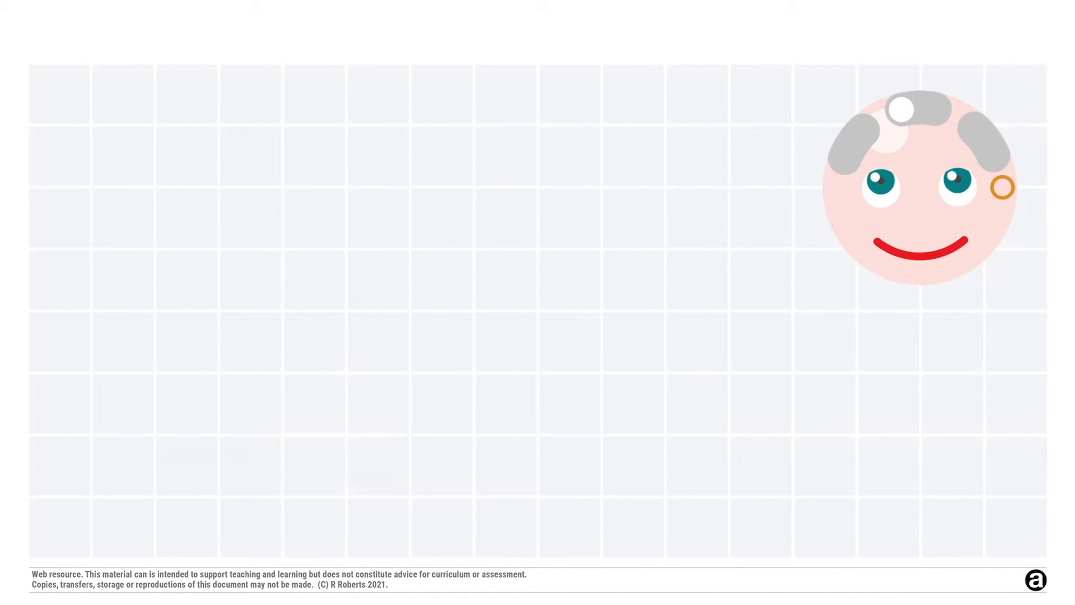
{"action": "type", "text": "TECHNICAL AND PICTORIAL DRAWING @HELVE"}
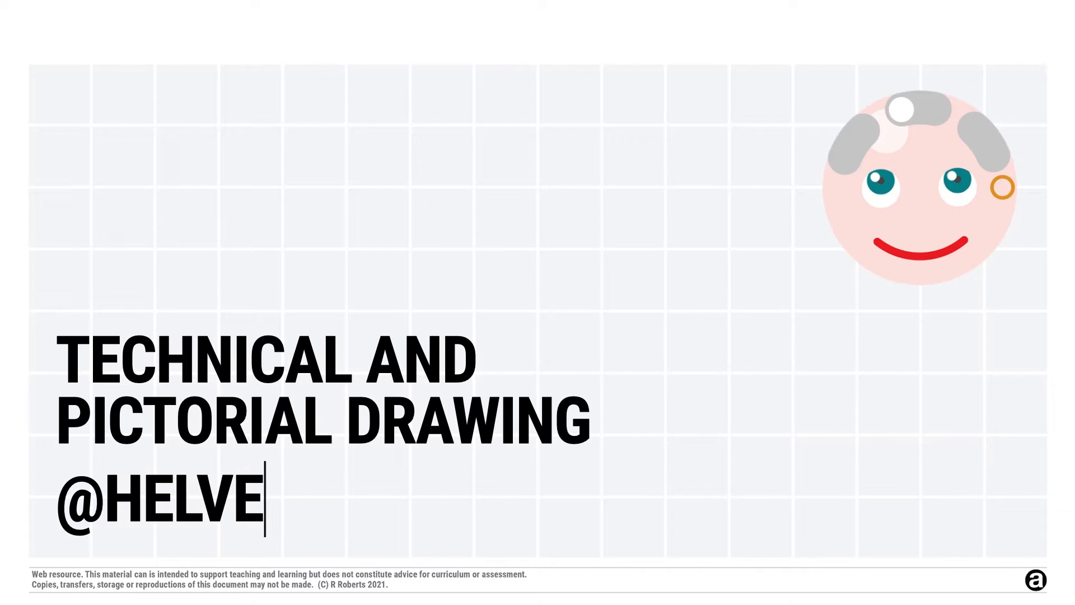